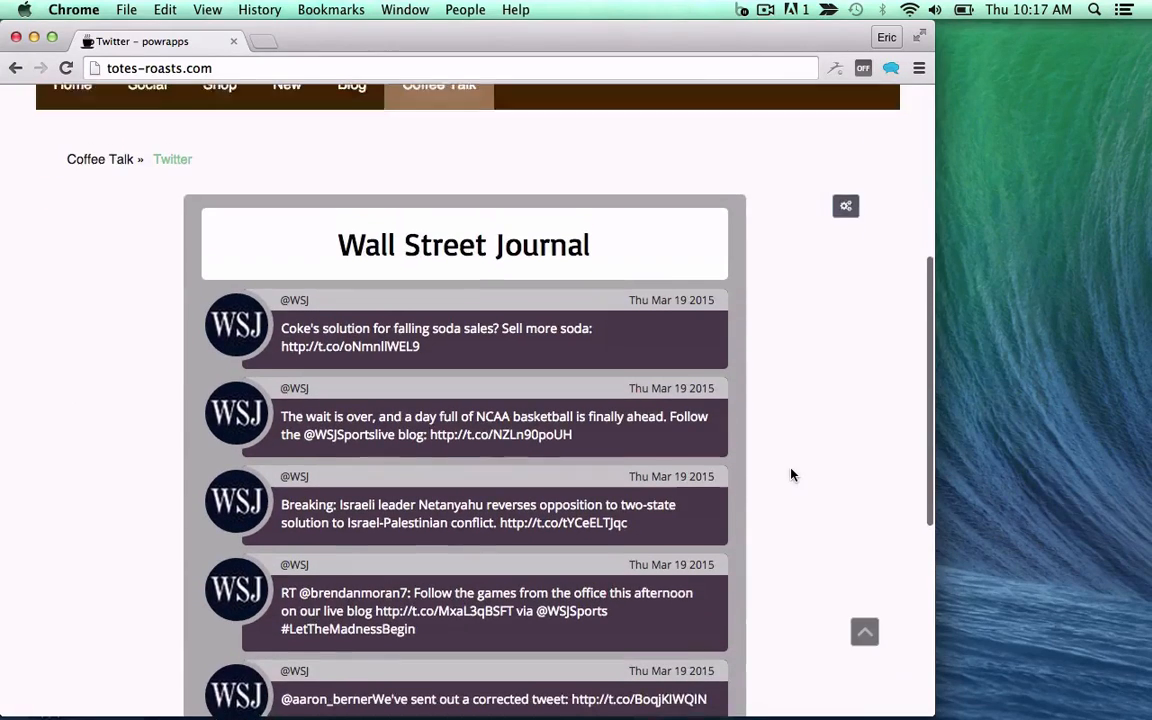
pyautogui.click(844, 206)
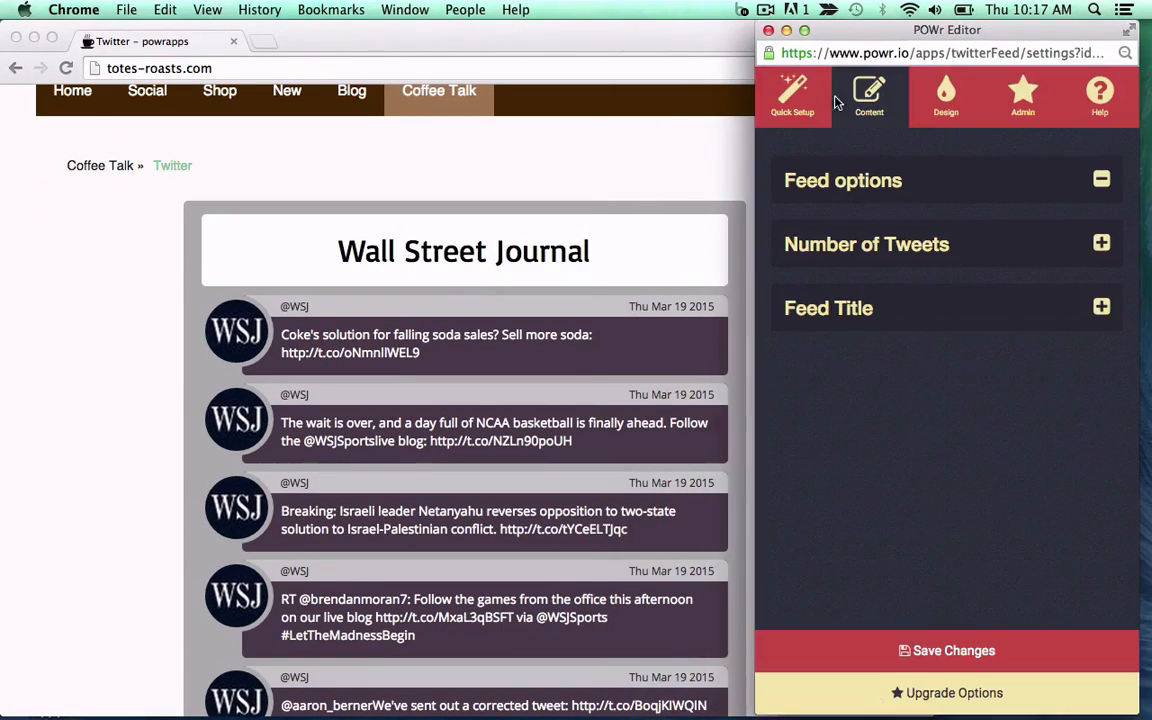
pyautogui.click(1100, 180)
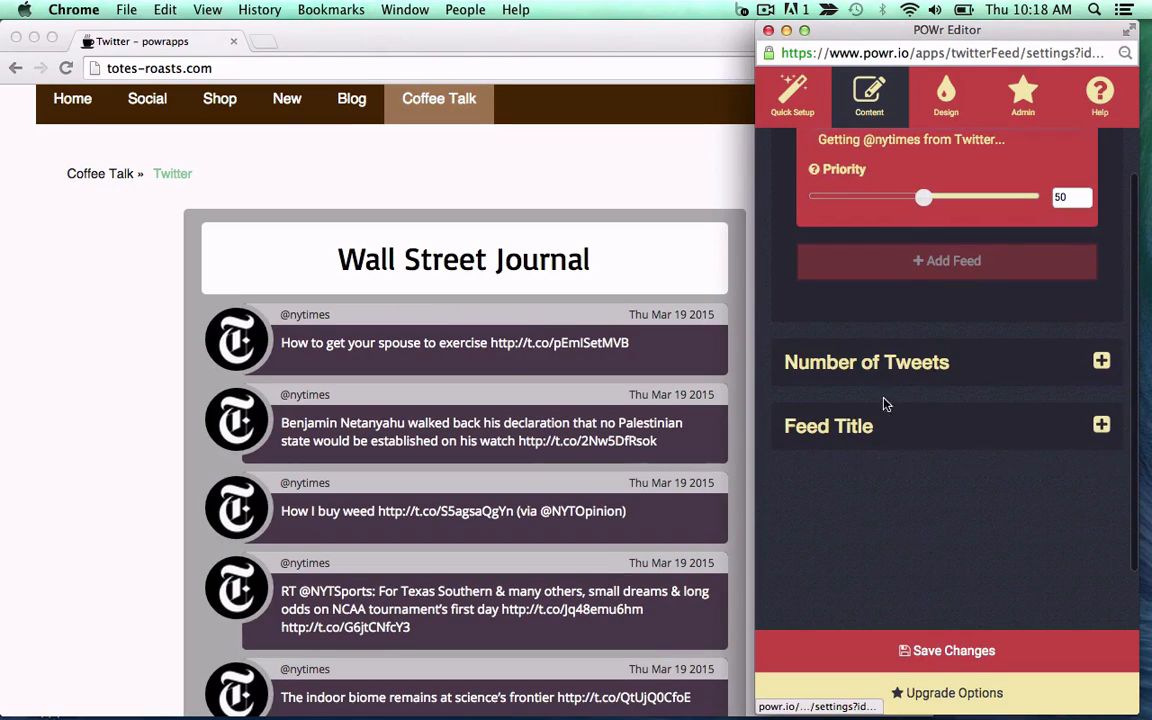
pyautogui.click(1100, 424)
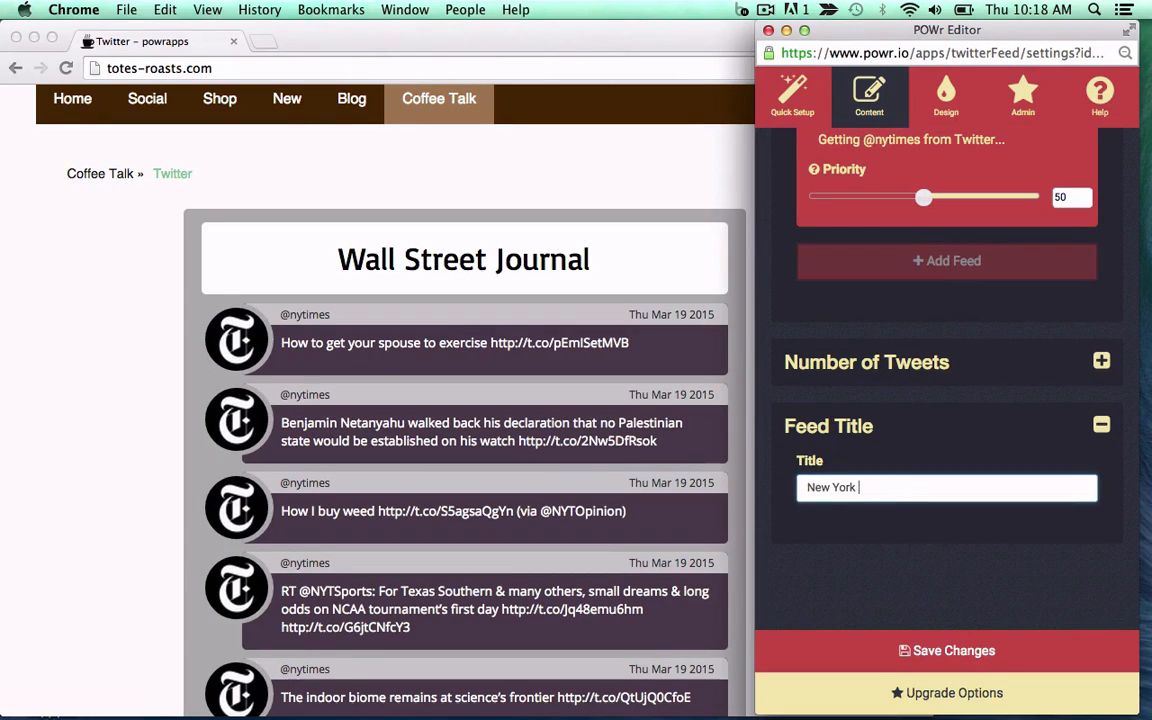
pyautogui.click(944, 96)
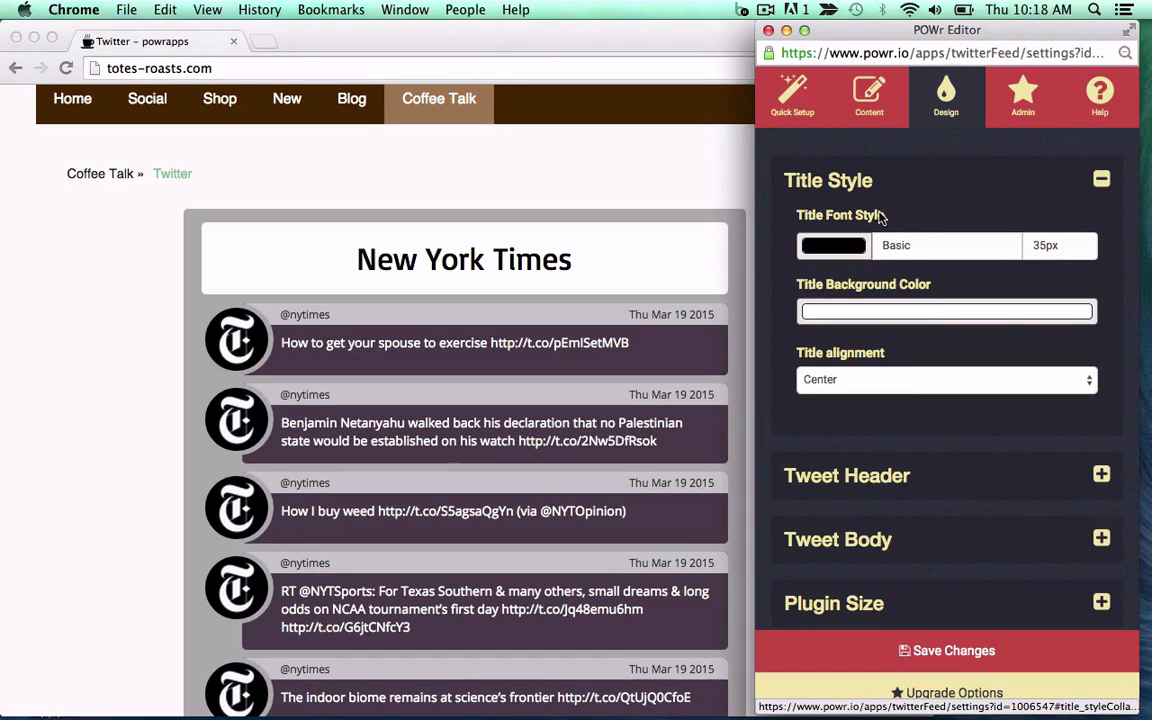
# Set the title font to Times New Roman and align the title left.
pyautogui.write('time')
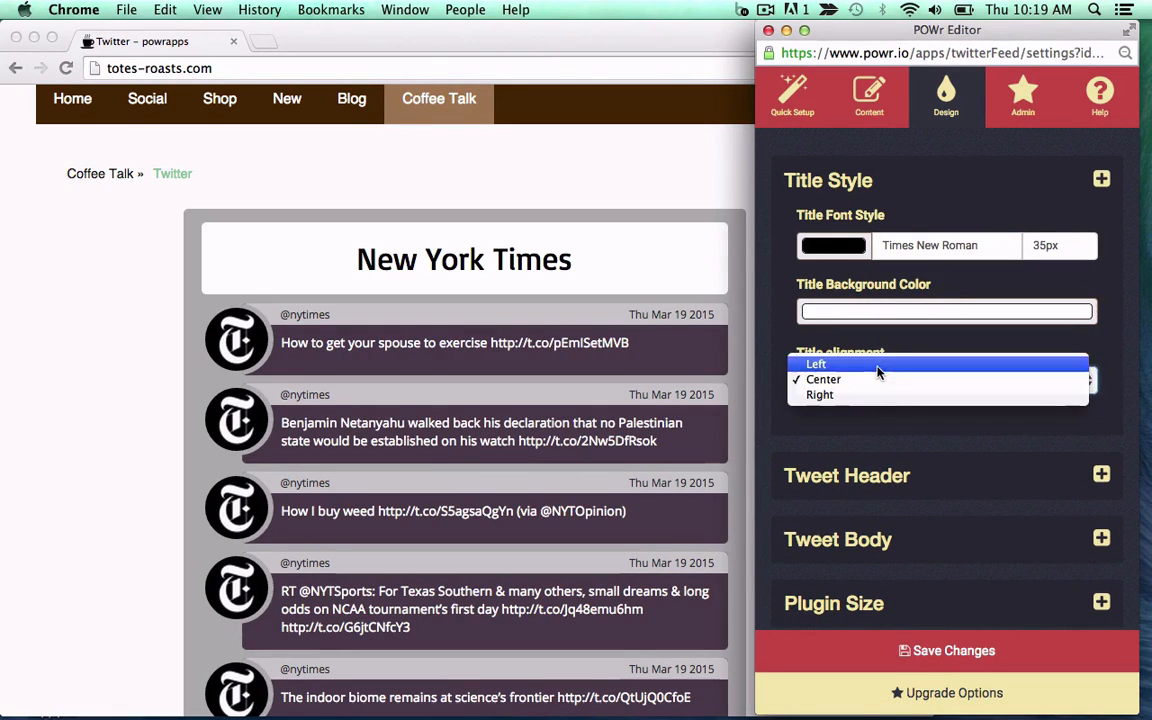
pyautogui.click(816, 364)
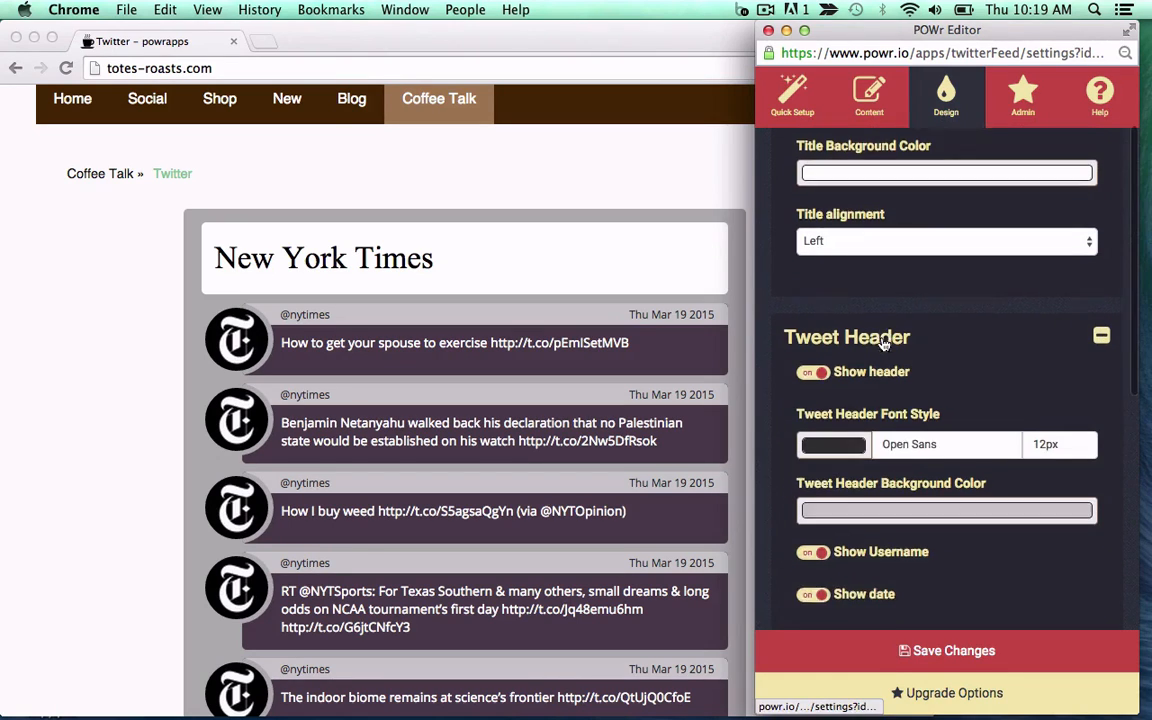
pyautogui.scroll(-3)
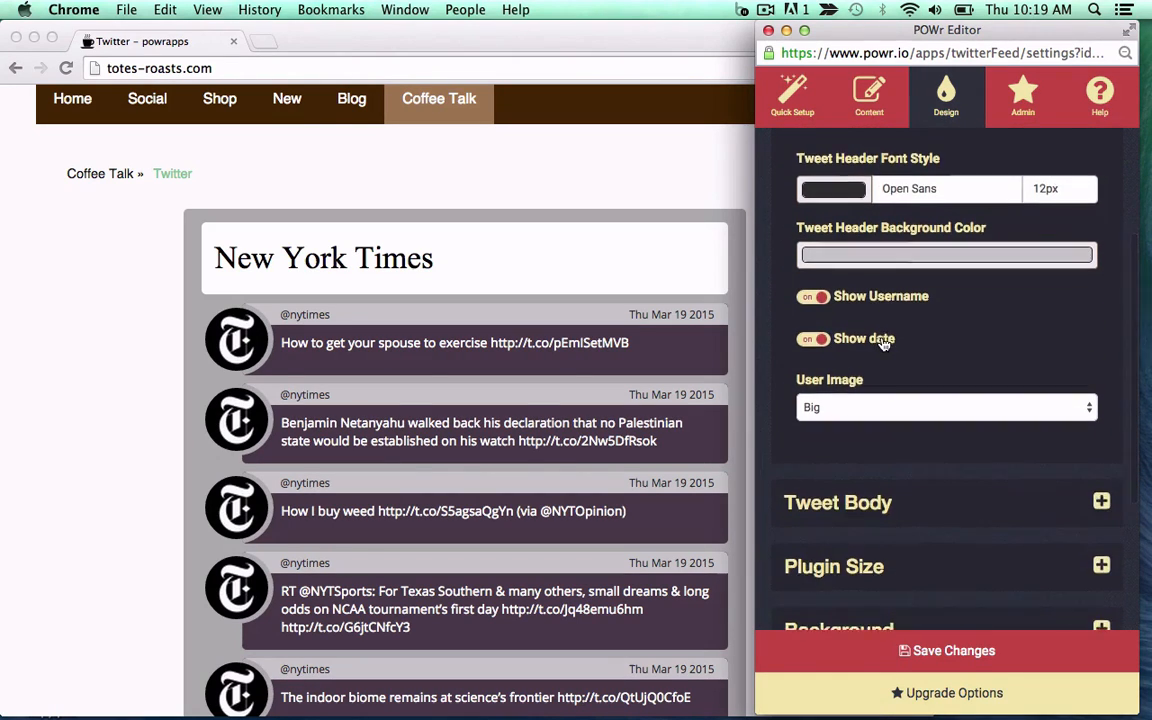
pyautogui.click(1100, 502)
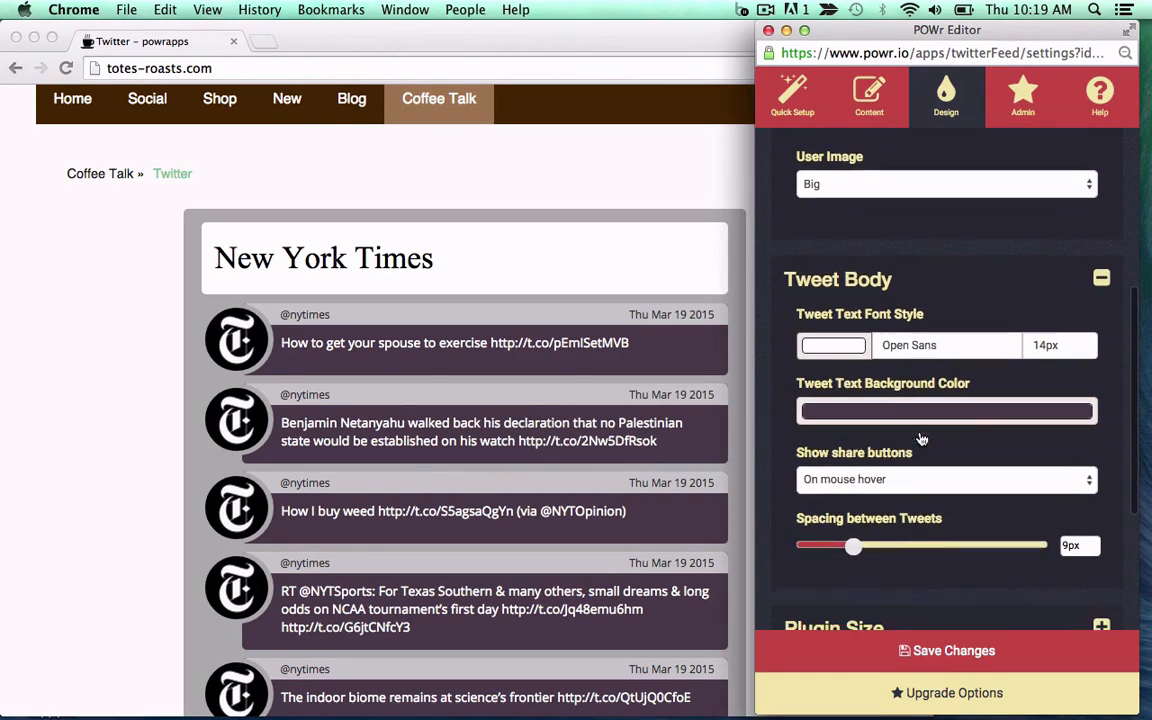
# Make the tweet text background grey and the feed background white.
pyautogui.click(944, 410)
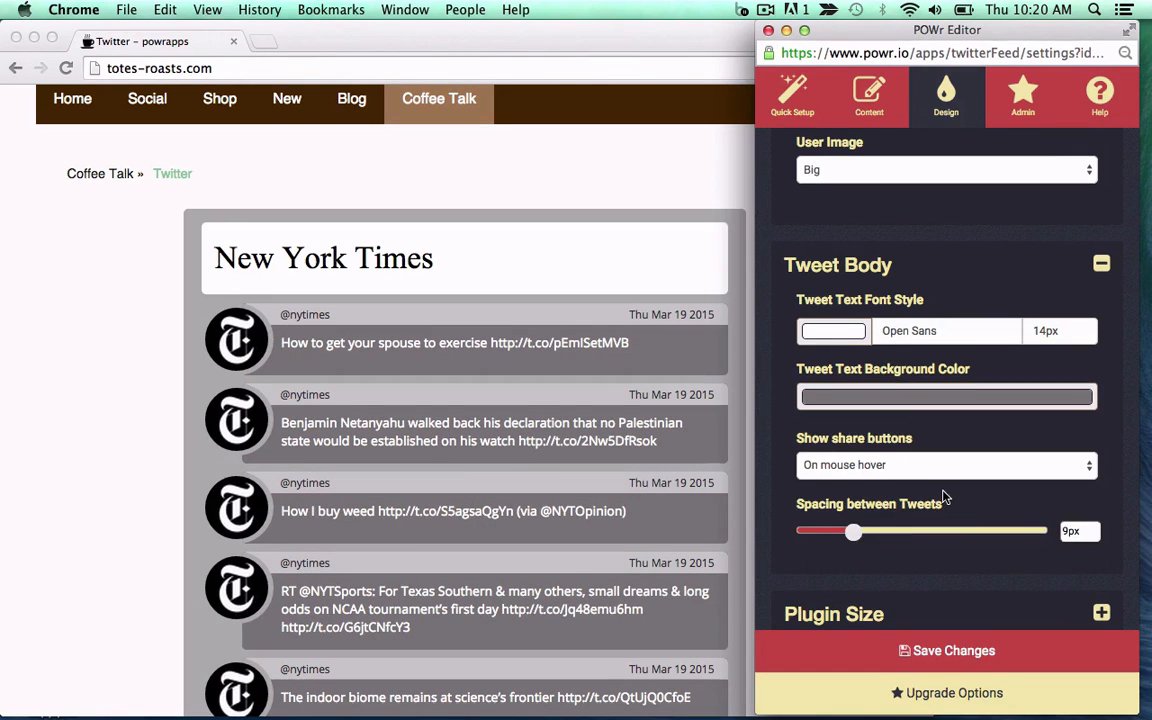
pyautogui.scroll(-3)
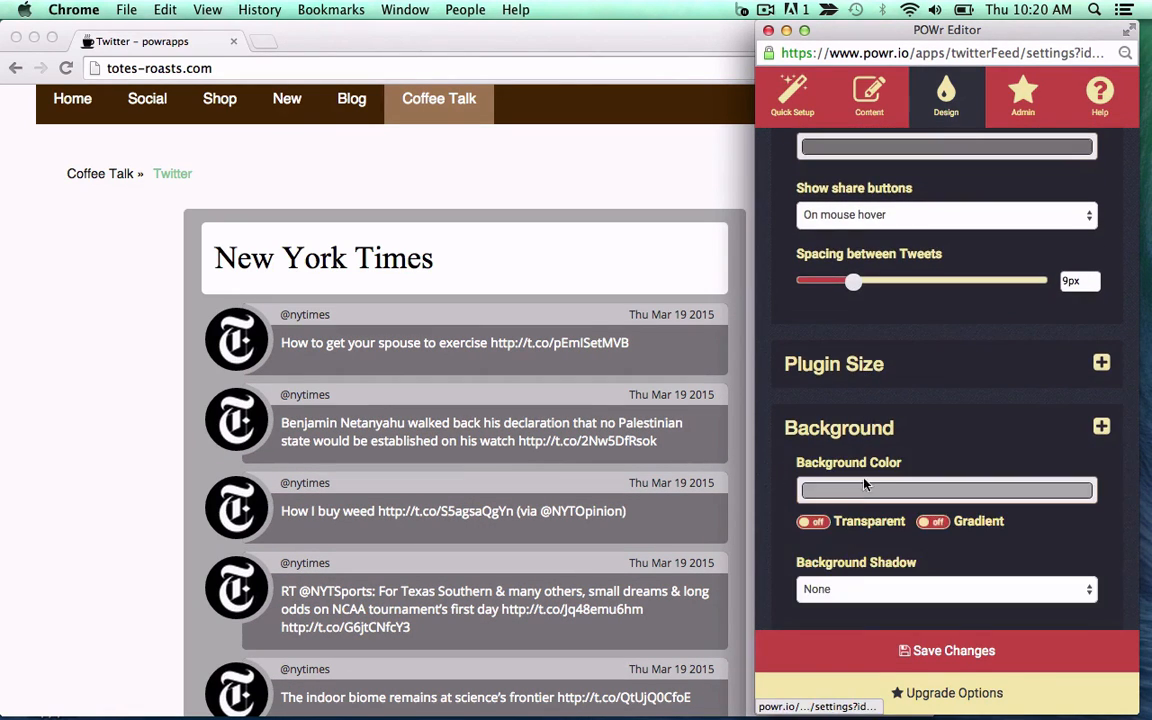
pyautogui.click(944, 488)
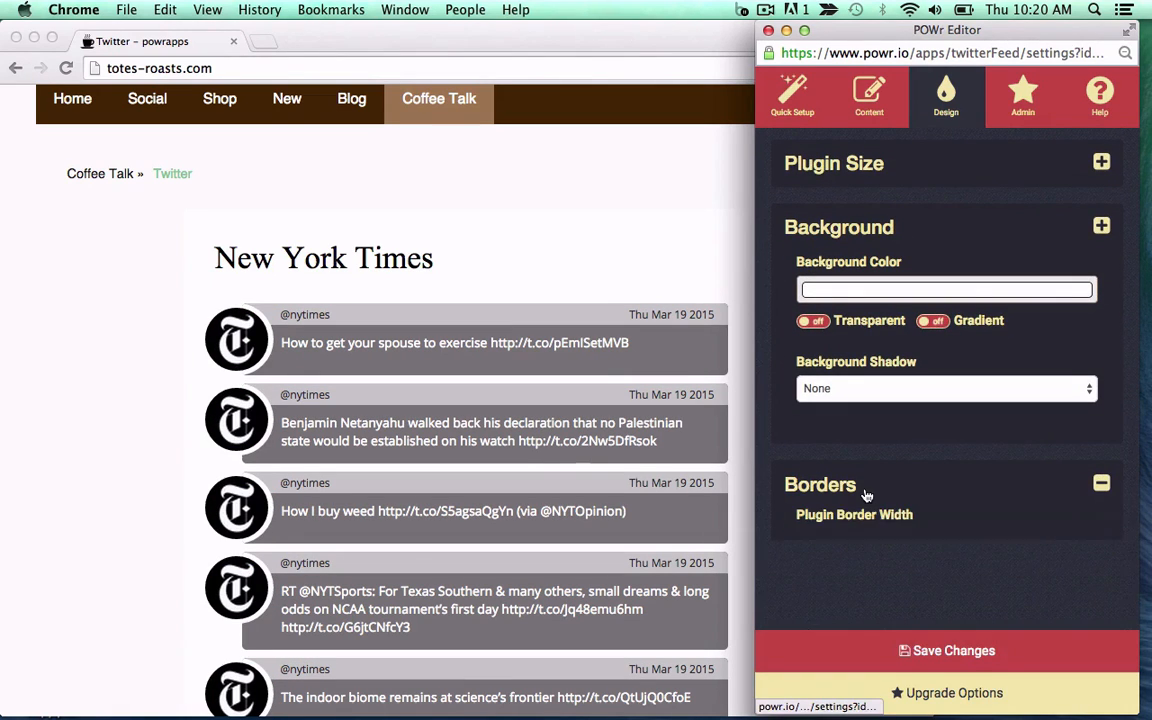
pyautogui.click(1100, 482)
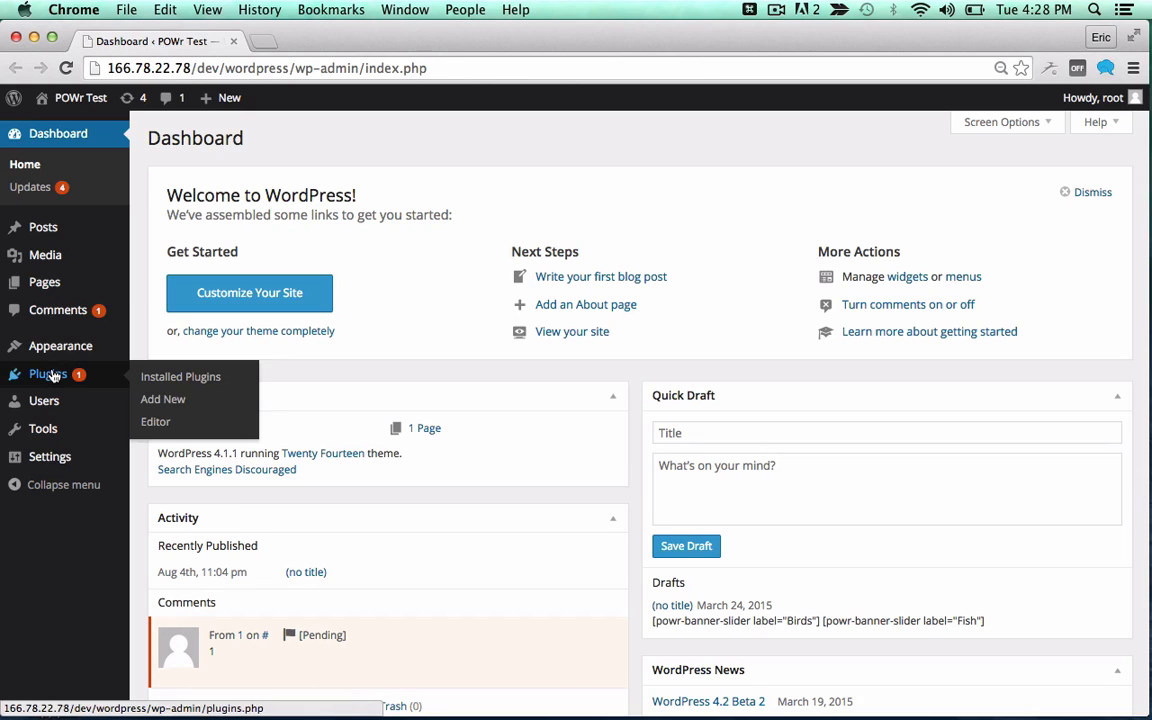
pyautogui.moveTo(162, 400)
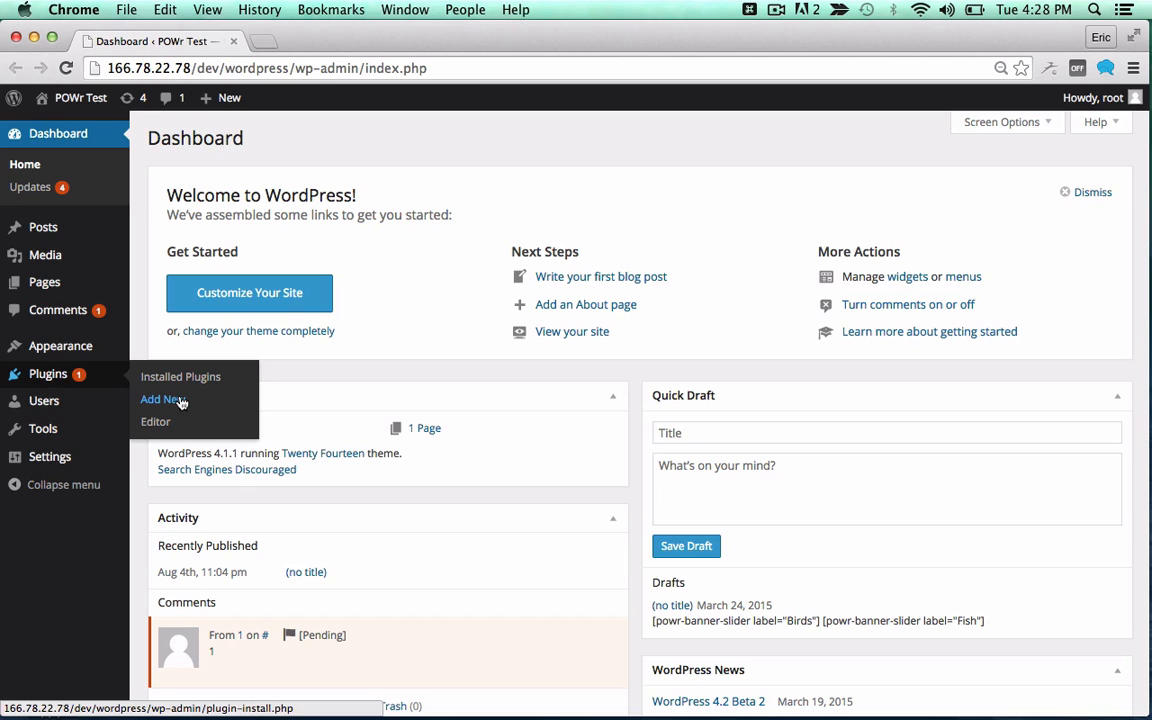
# Search for POWr Twitter Feed in Add New plugins, install it and activate it.
pyautogui.click(160, 400)
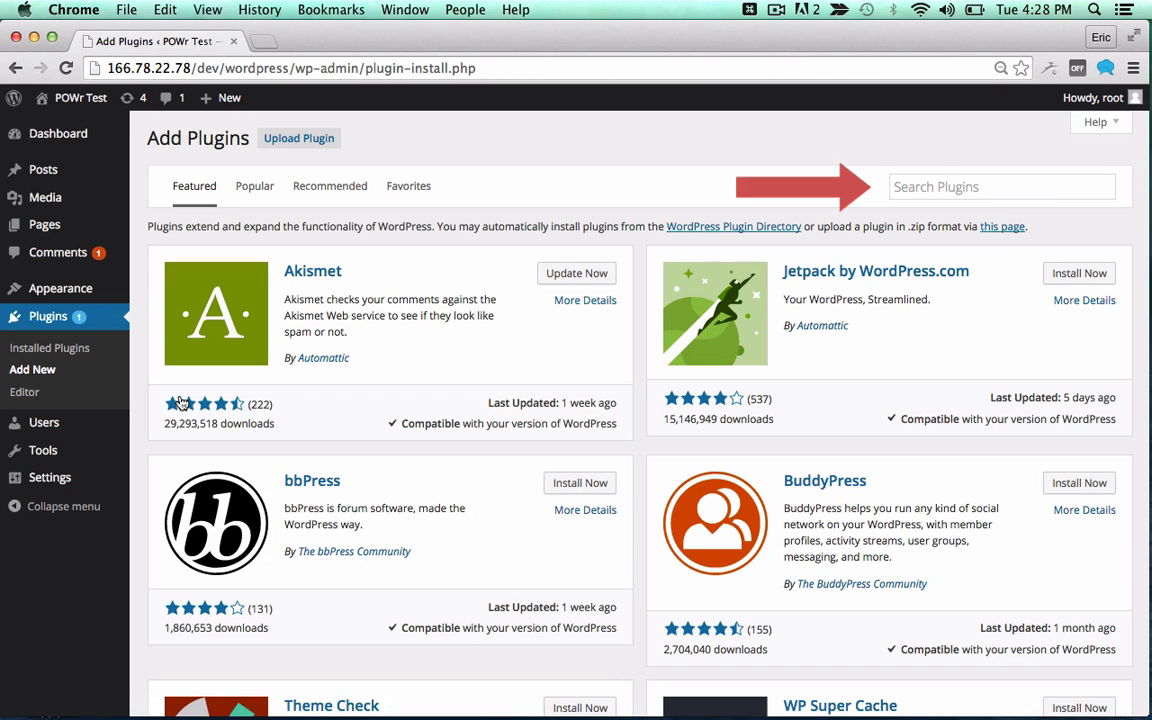
pyautogui.write('POWr Twitter Feed')
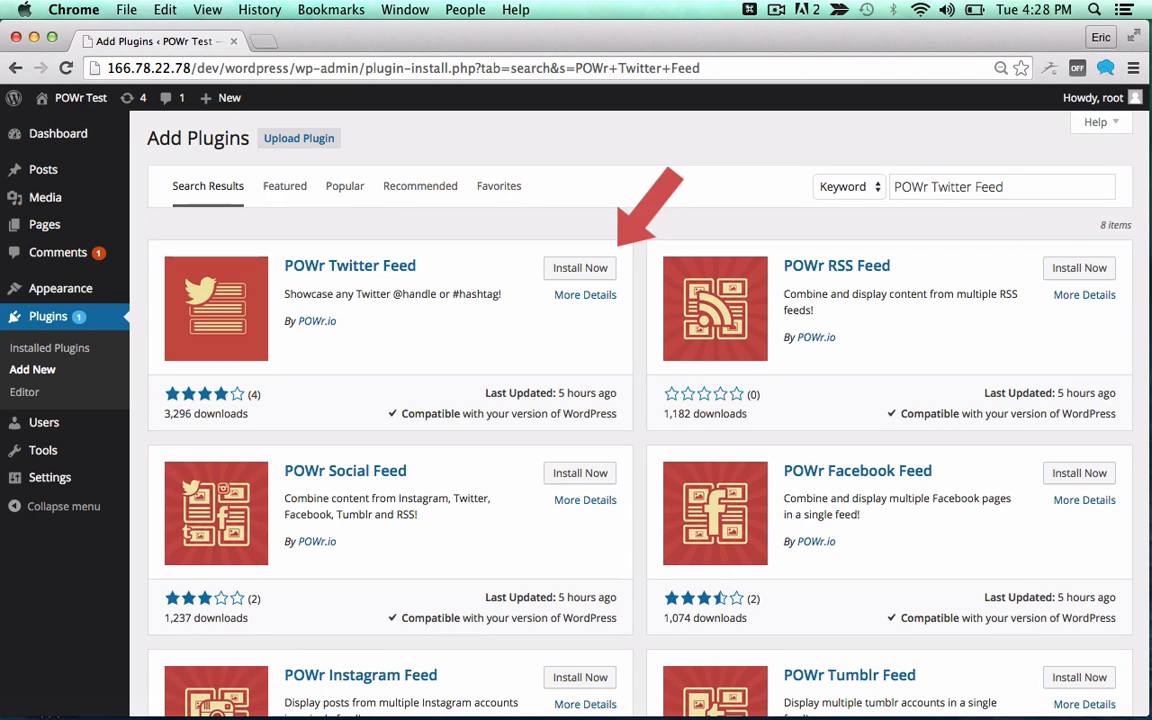
pyautogui.click(580, 268)
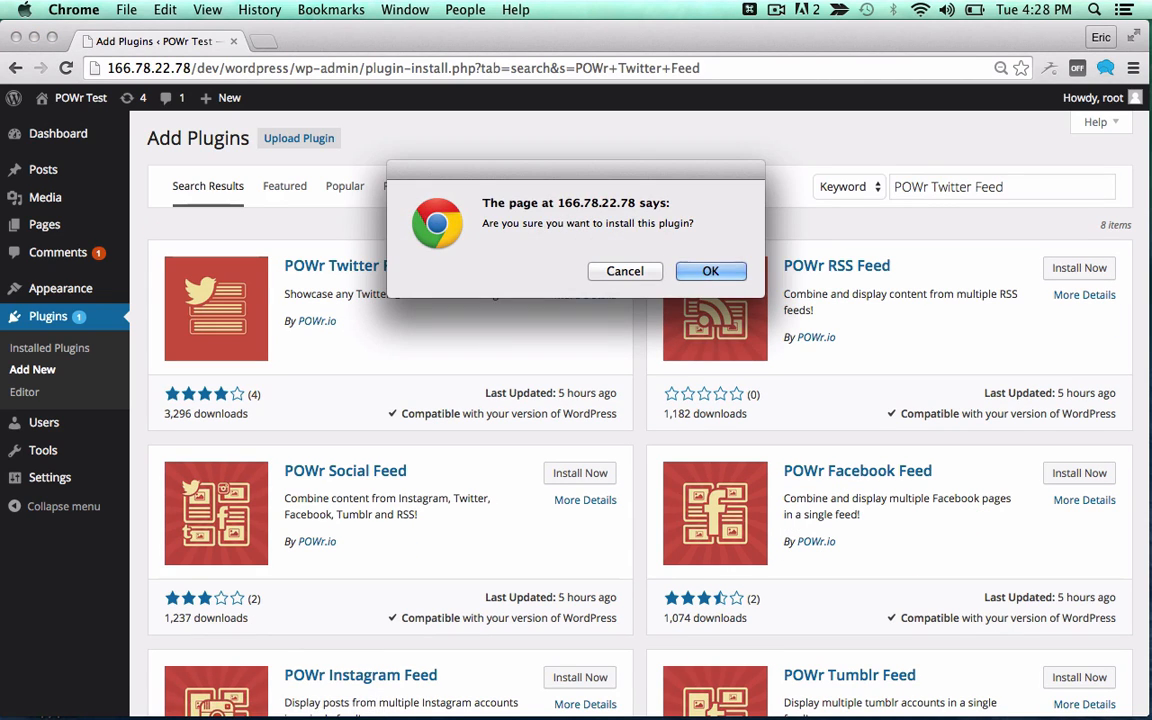
pyautogui.click(710, 272)
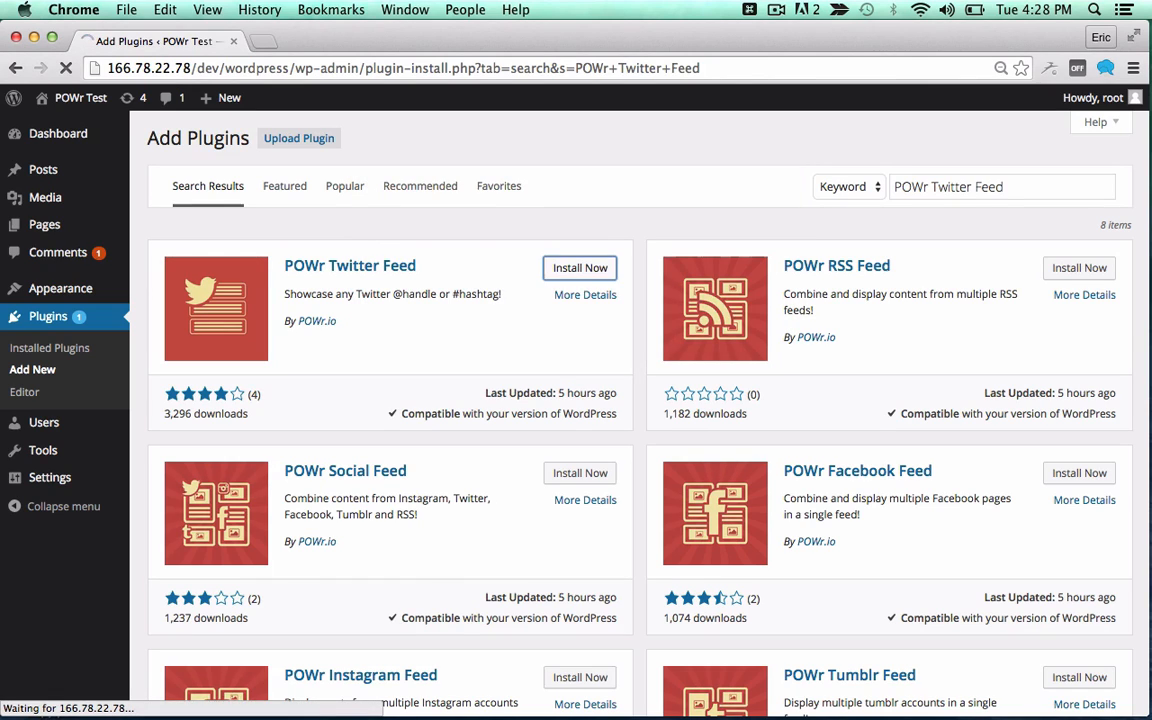
pyautogui.click(580, 268)
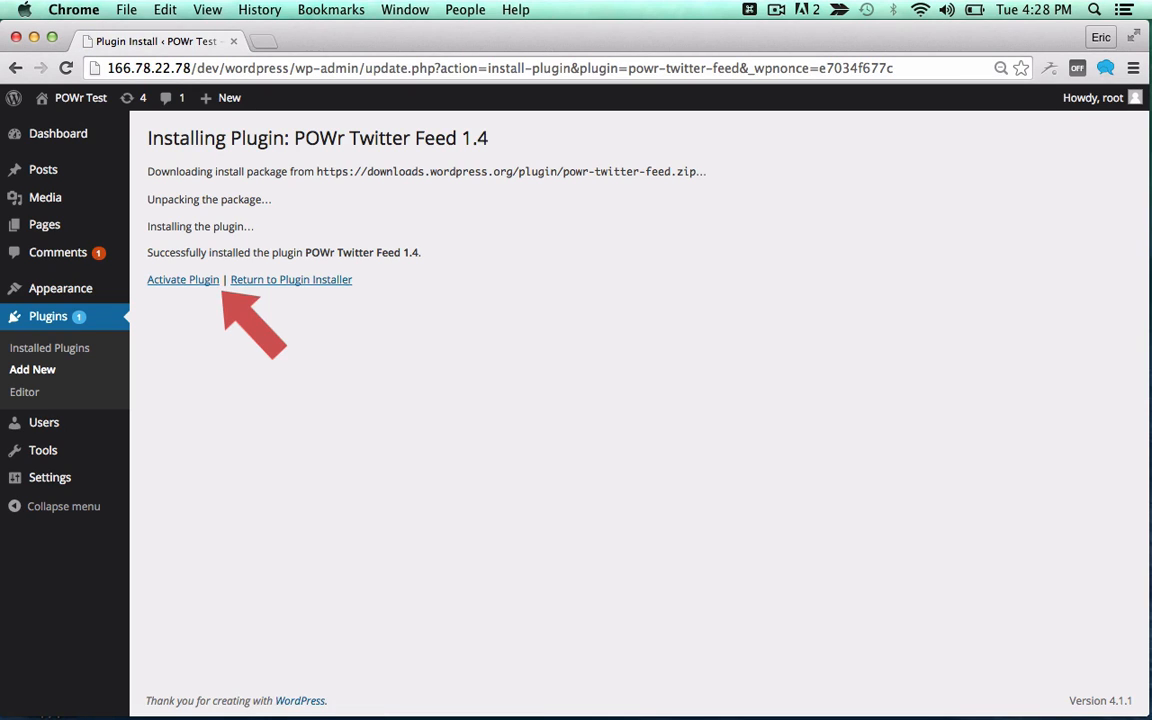
pyautogui.click(182, 280)
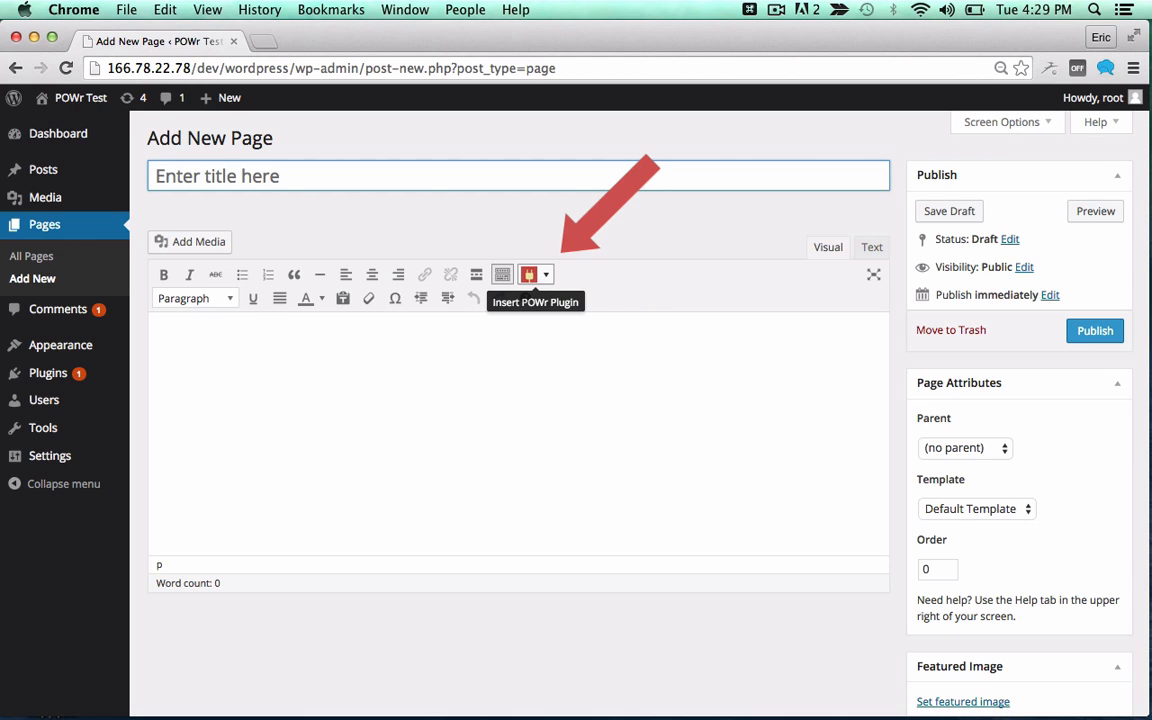
# Insert the powr-twitter-feed shortcode into the new page body.
pyautogui.click(528, 274)
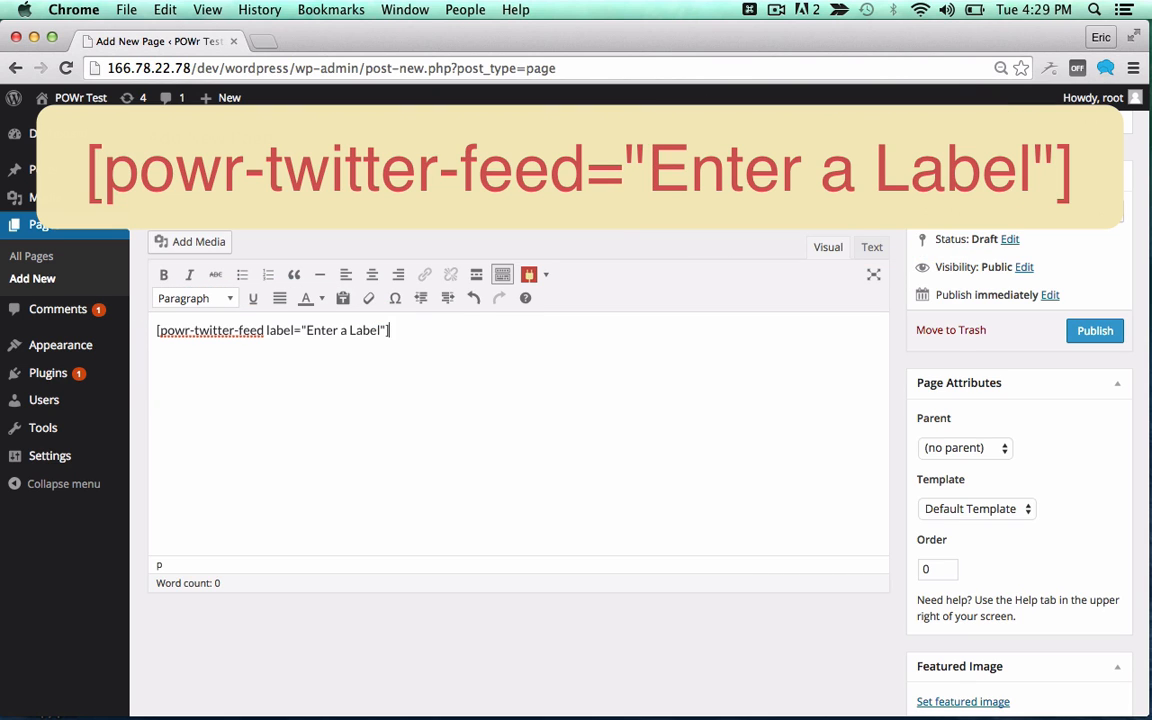
pyautogui.click(438, 40)
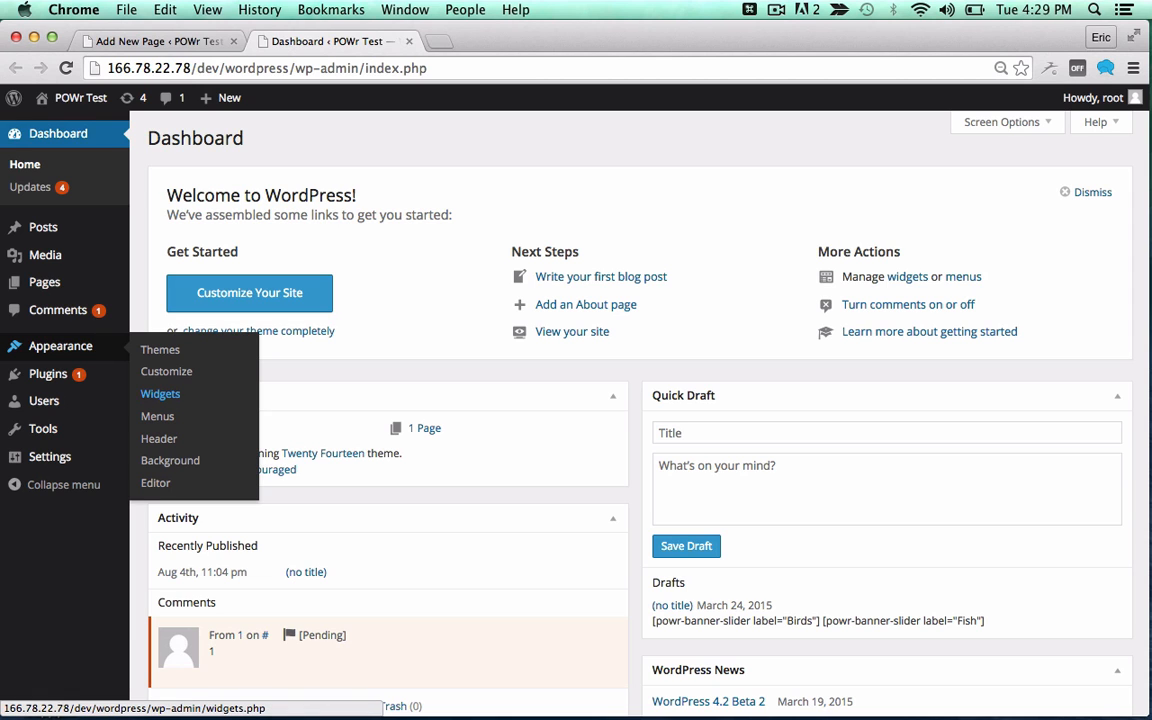
# Go to Appearance > Widgets, where the POWr Twitter Feed widget is available.
pyautogui.click(160, 392)
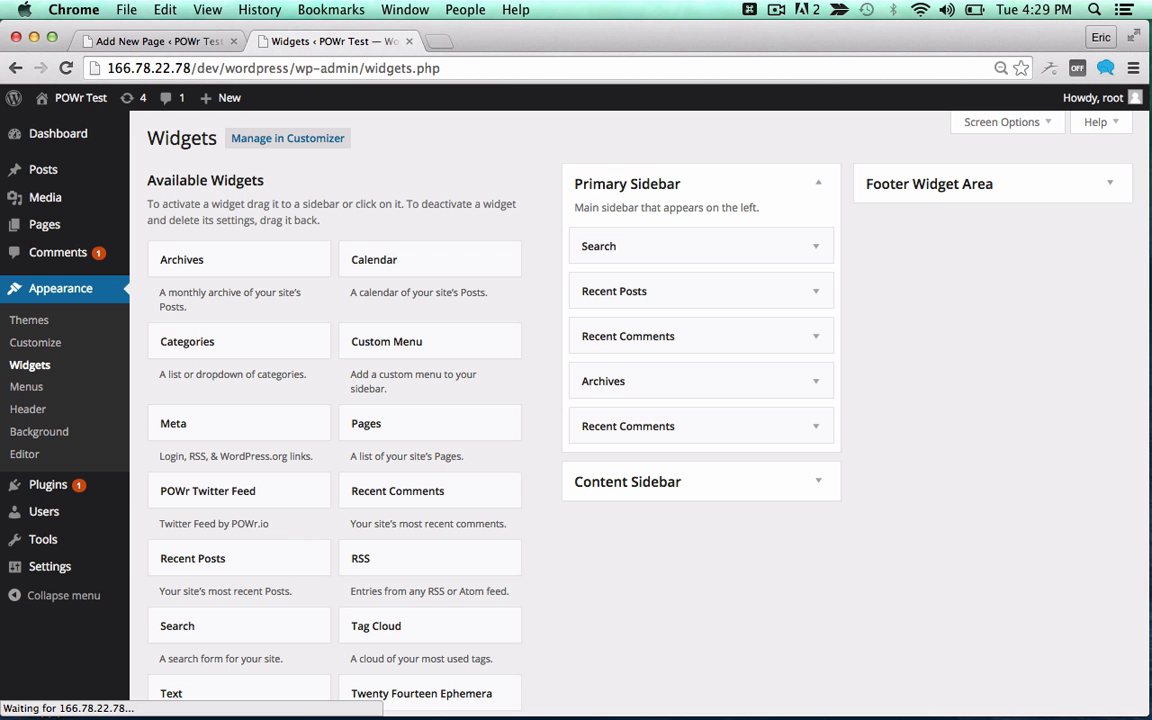
pyautogui.click(208, 490)
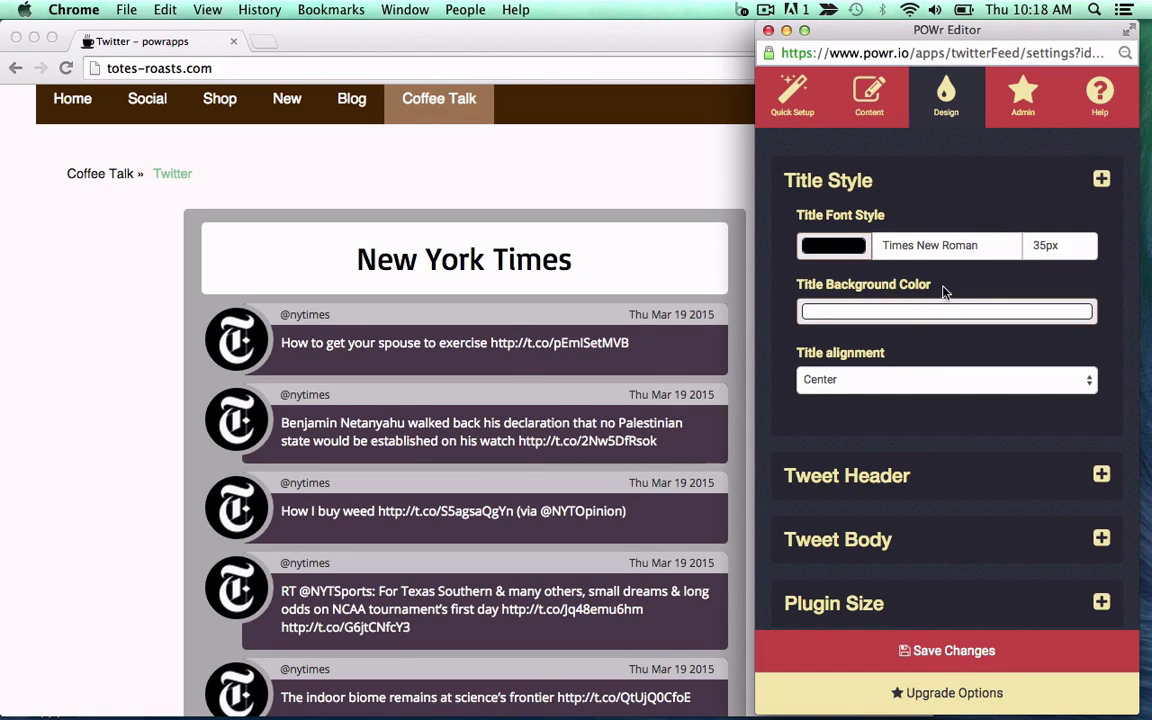
# Change the title alignment from Center to Left in Title Style.
pyautogui.click(944, 380)
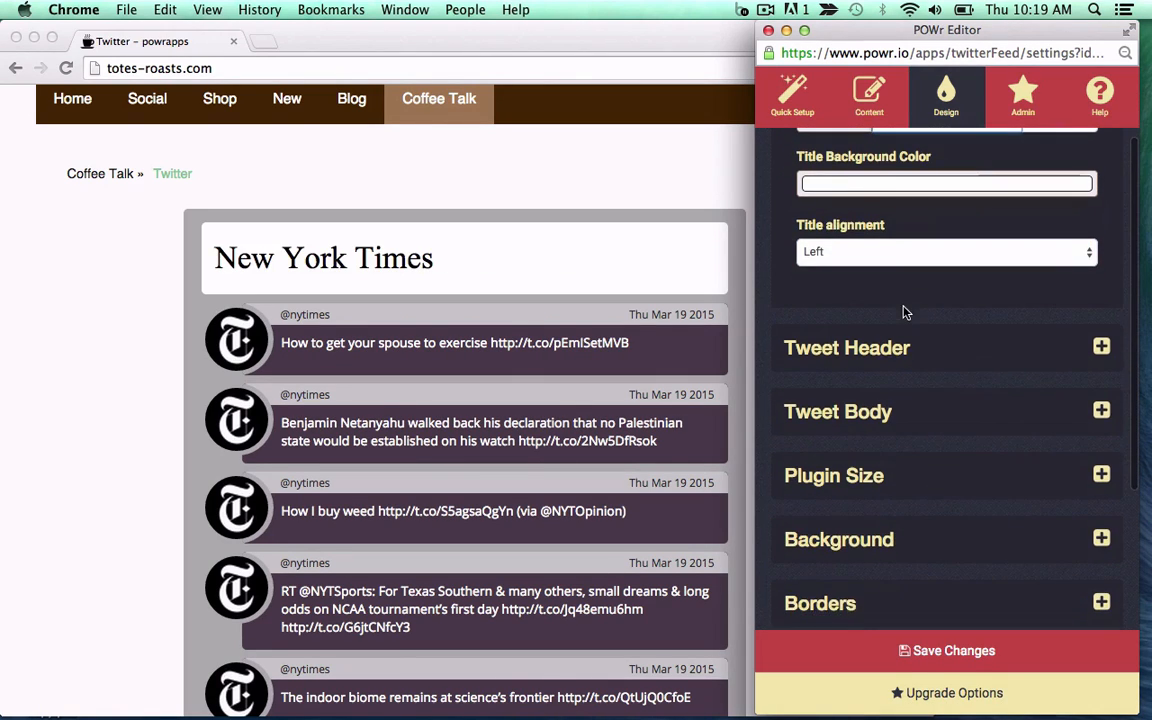